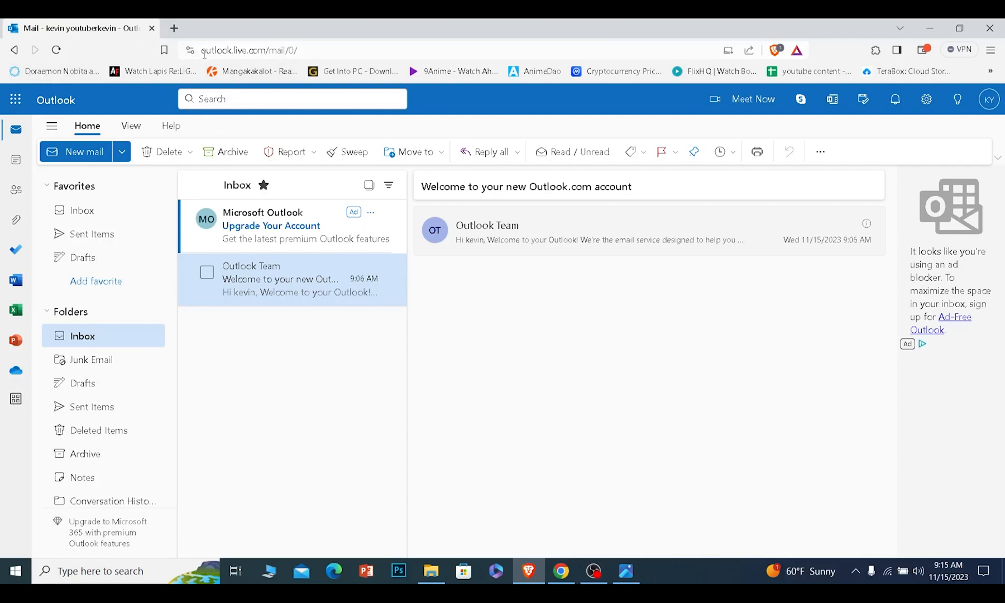
- Show the Mail > Subscriptions settings page listing subscribed senders with Unsubscribe buttons
{"action": "left_click", "coordinate": [256, 50]}
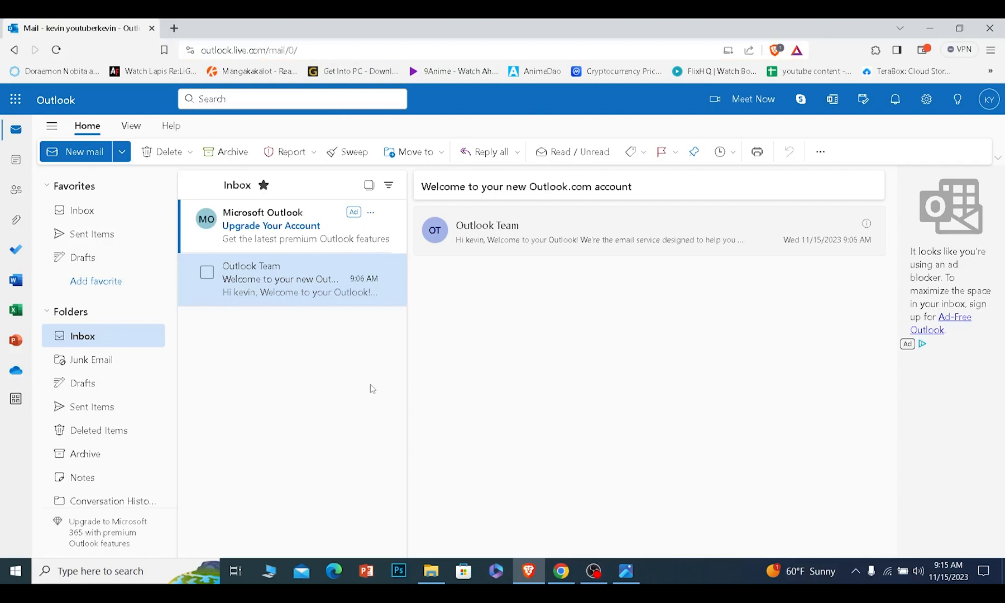
{"action": "mouse_move", "coordinate": [378, 342]}
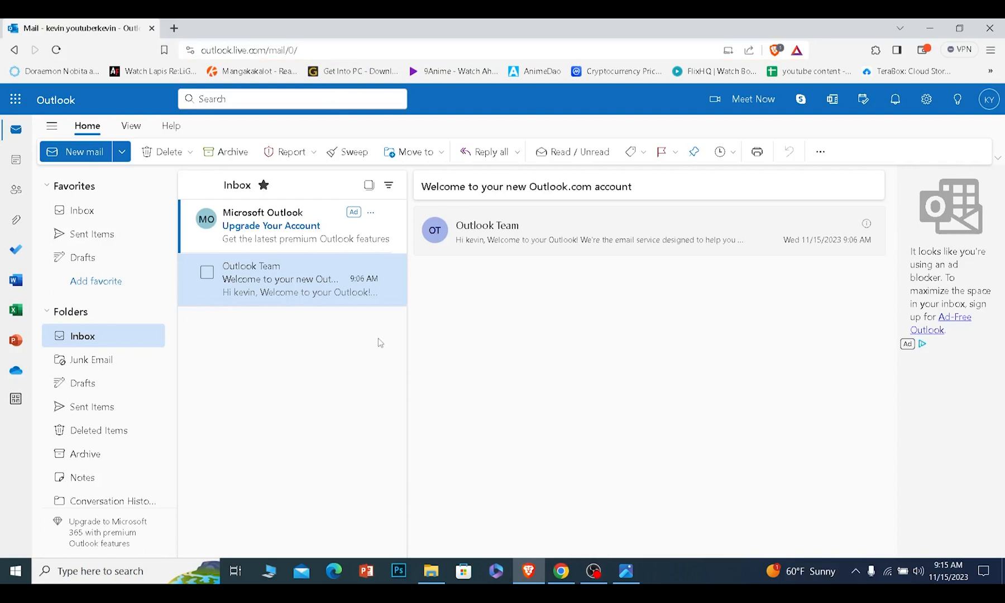
{"action": "mouse_move", "coordinate": [425, 274]}
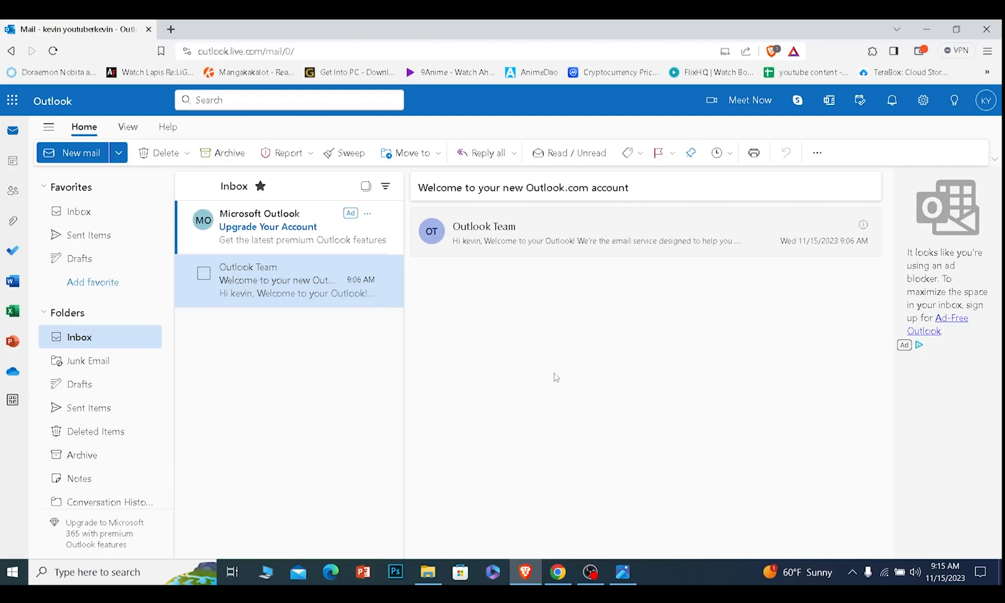
{"action": "mouse_move", "coordinate": [923, 100]}
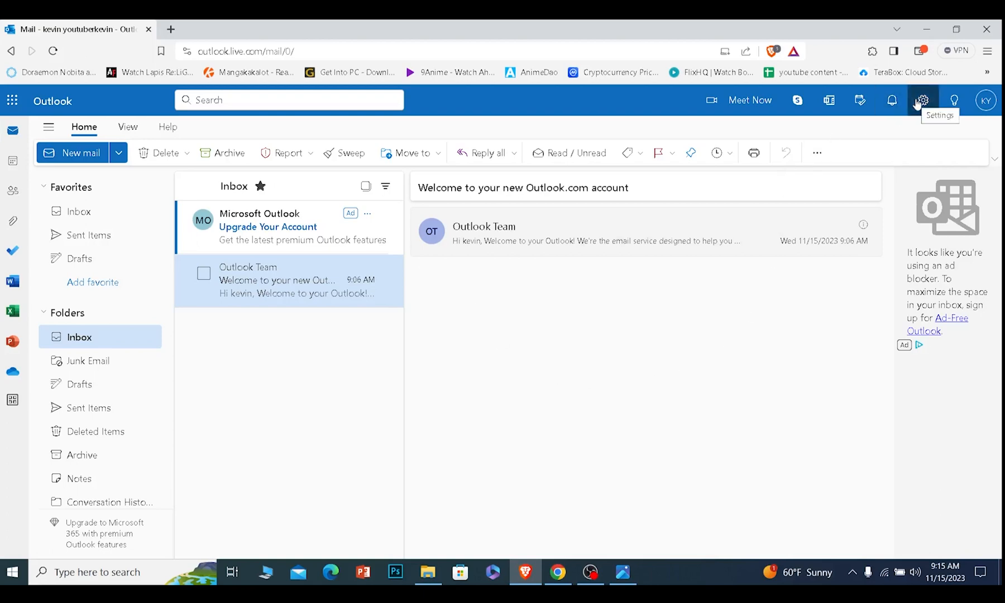
{"action": "left_click", "coordinate": [921, 100]}
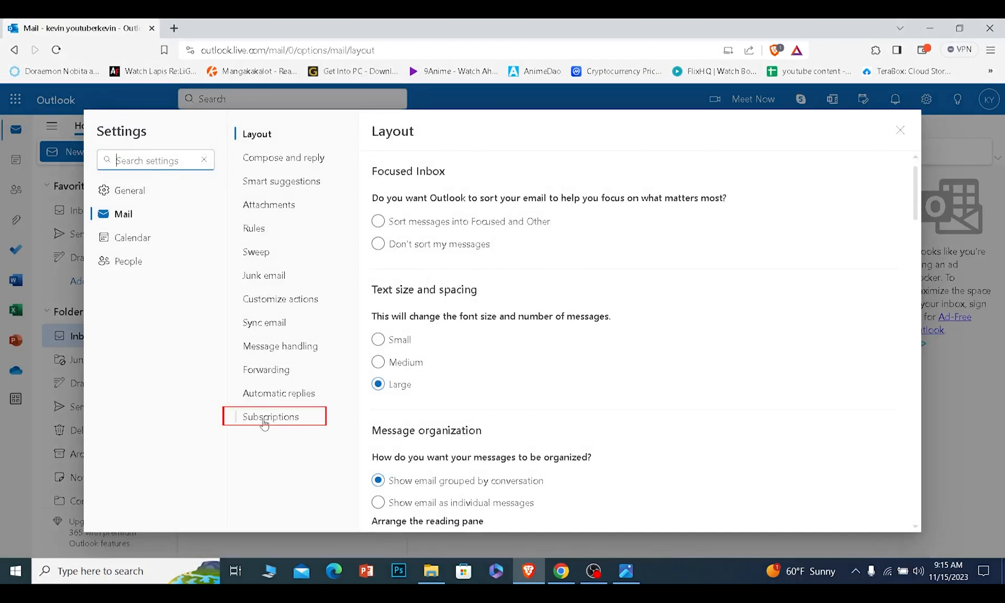
{"action": "left_click", "coordinate": [271, 417]}
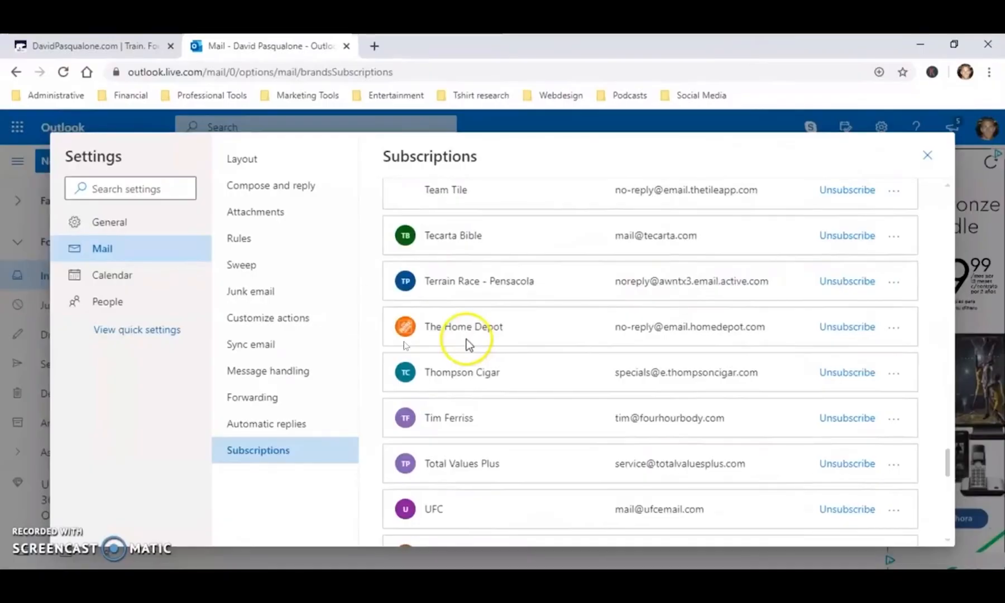
{"action": "mouse_move", "coordinate": [519, 422]}
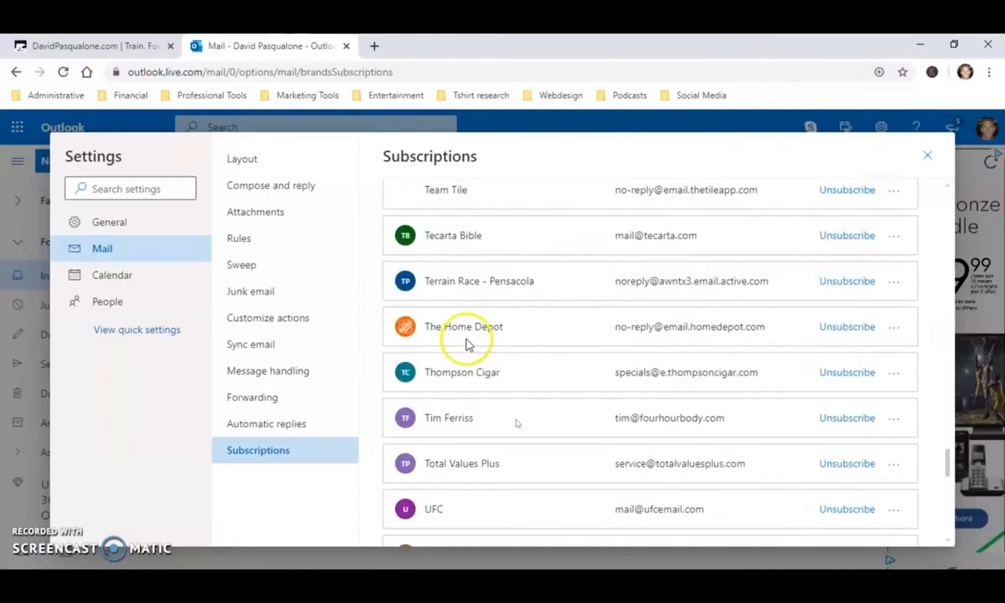
{"action": "mouse_move", "coordinate": [741, 301]}
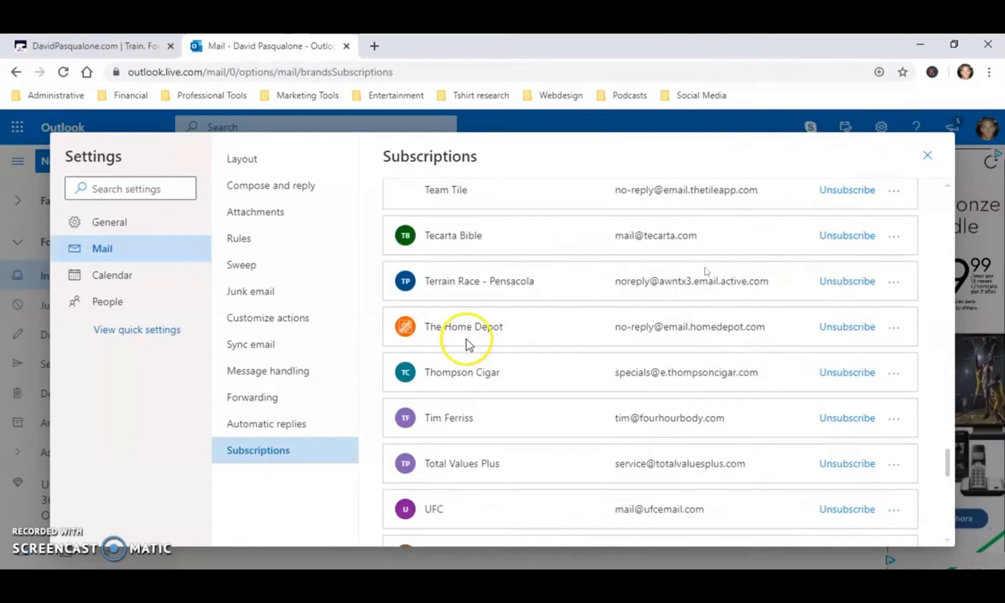
{"action": "mouse_move", "coordinate": [464, 360]}
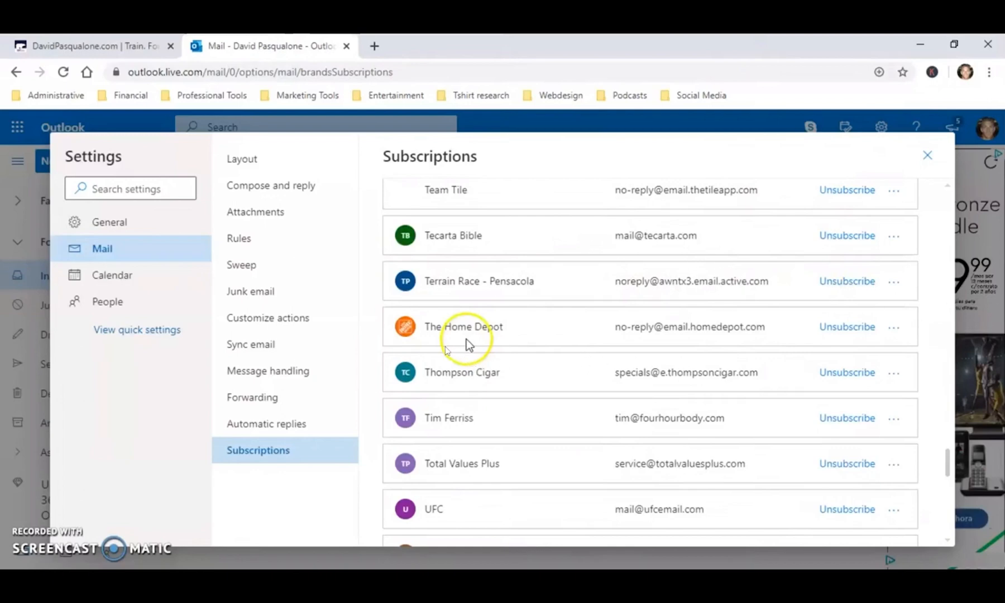
{"action": "mouse_move", "coordinate": [504, 343]}
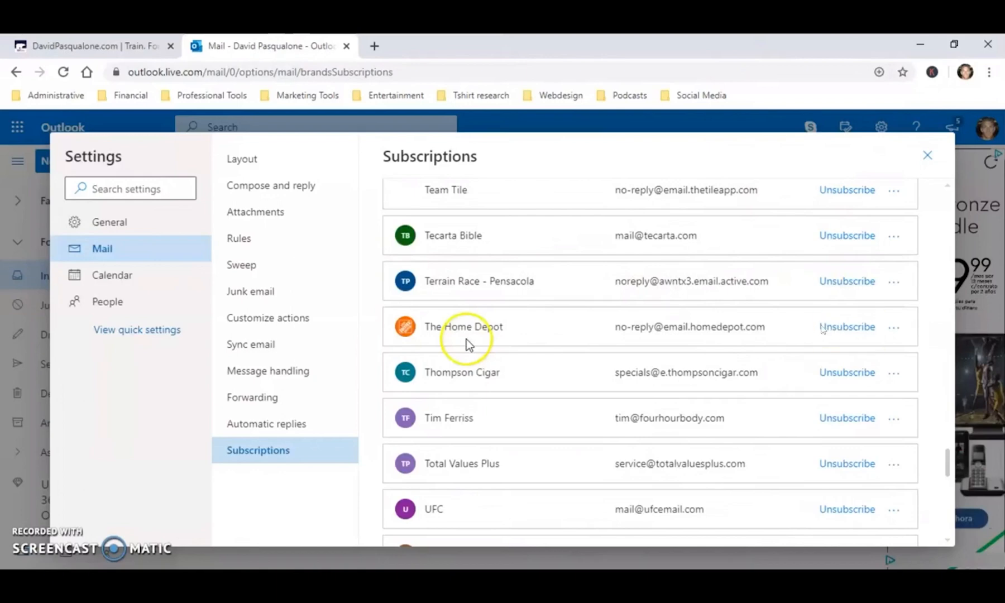
{"action": "mouse_move", "coordinate": [491, 343]}
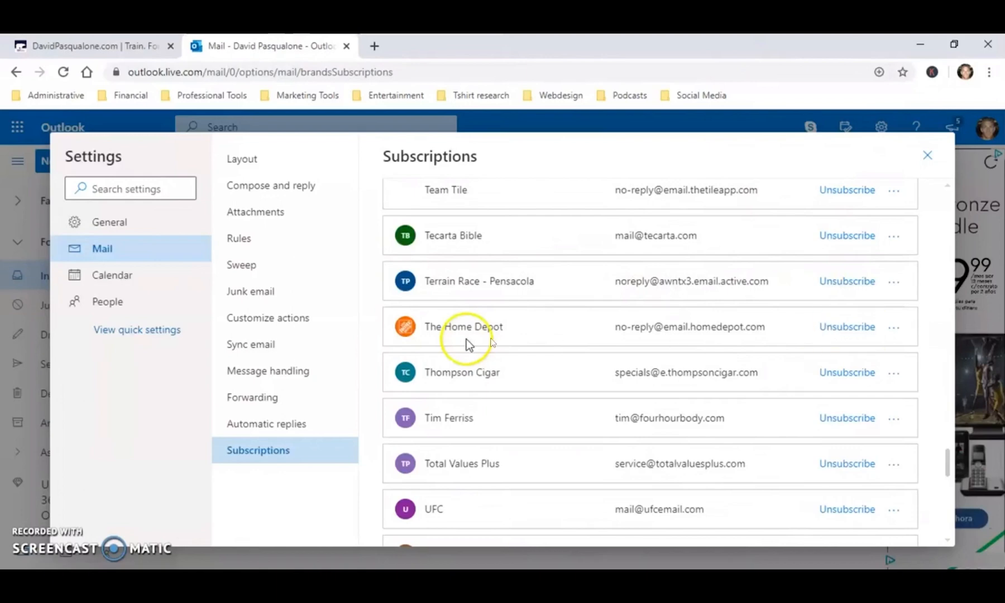
{"action": "mouse_move", "coordinate": [849, 491]}
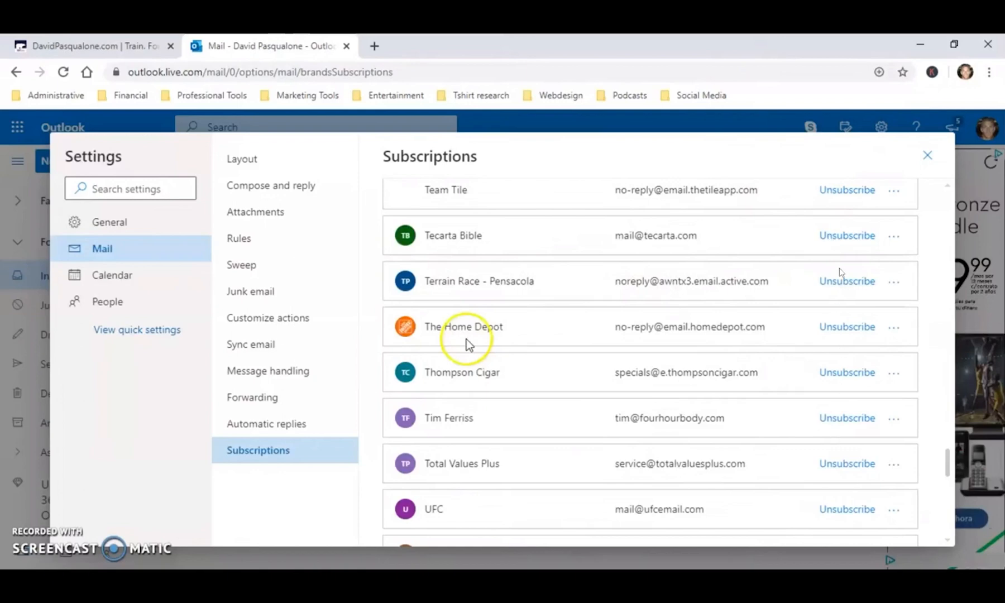
{"action": "mouse_move", "coordinate": [823, 519]}
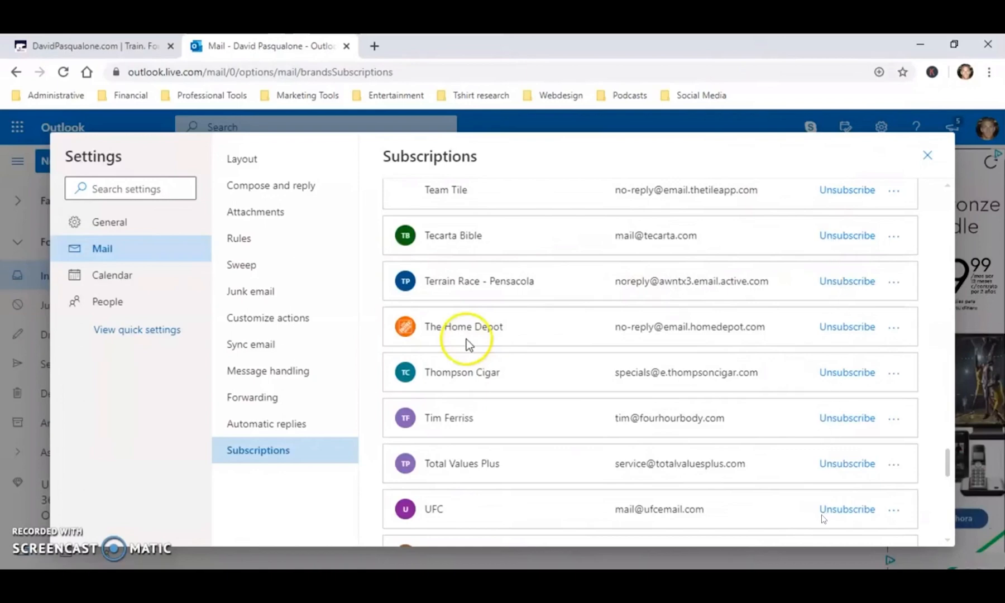
{"action": "mouse_move", "coordinate": [679, 493]}
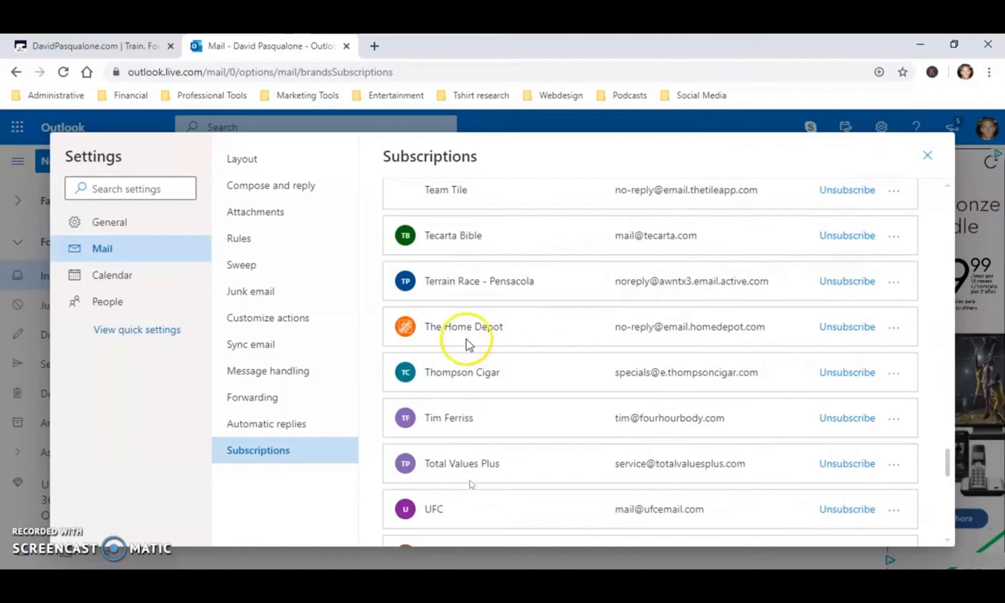
{"action": "mouse_move", "coordinate": [513, 442]}
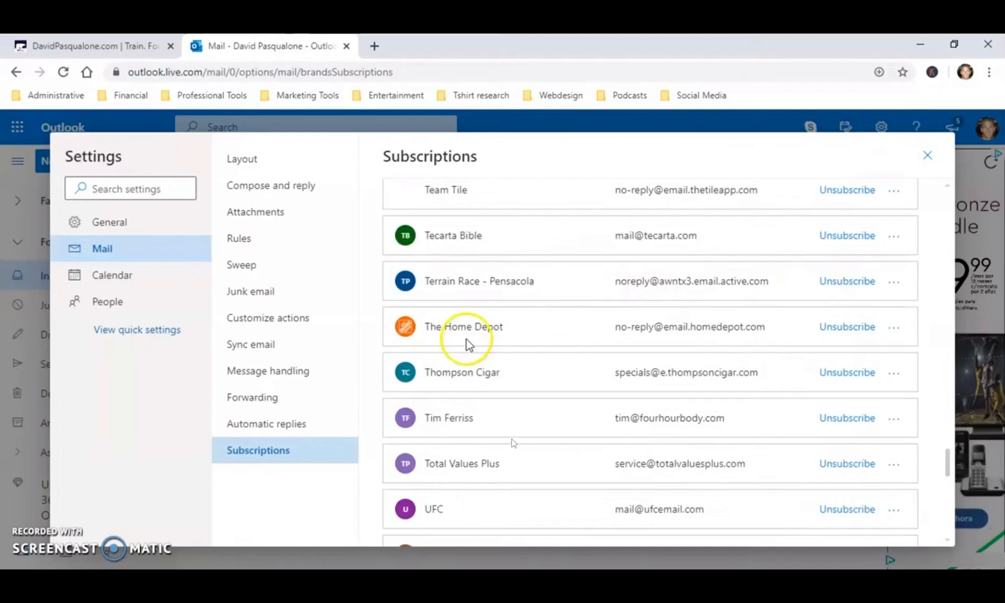
{"action": "mouse_move", "coordinate": [463, 485]}
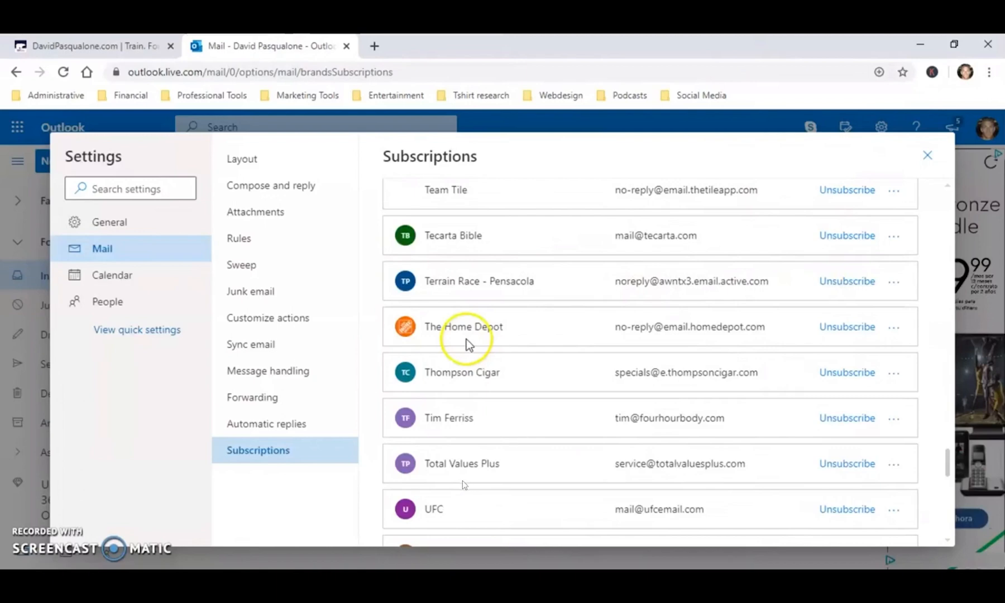